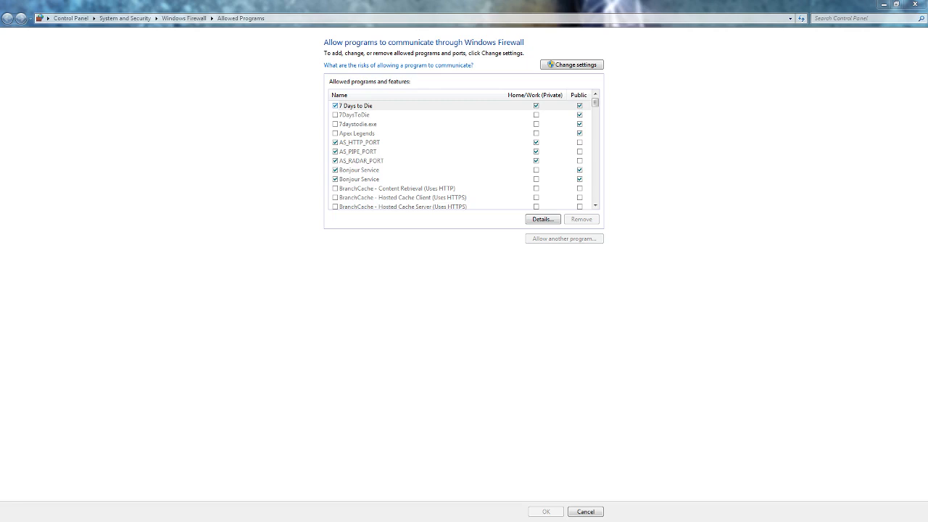
- Review the NDI output settings from OBS Tools with Main Output enabled and accept them
left_click(141, 74)
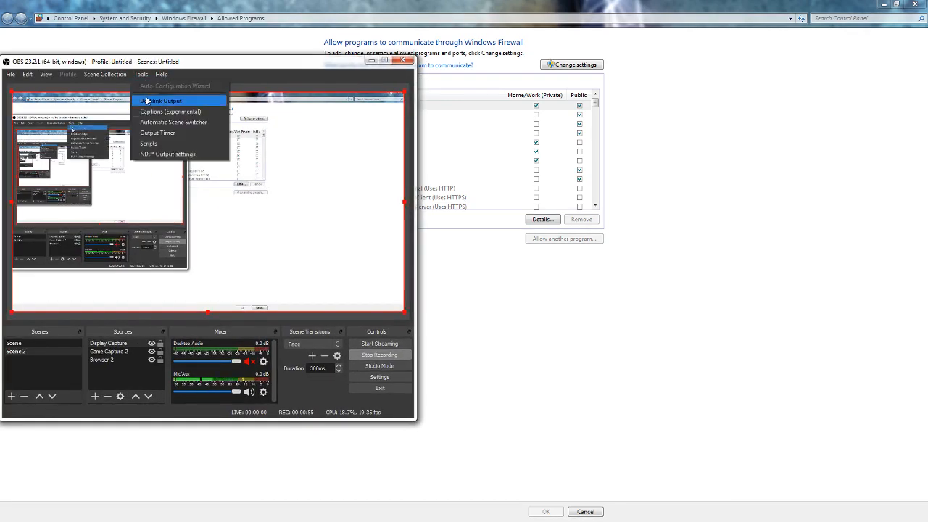
left_click(168, 153)
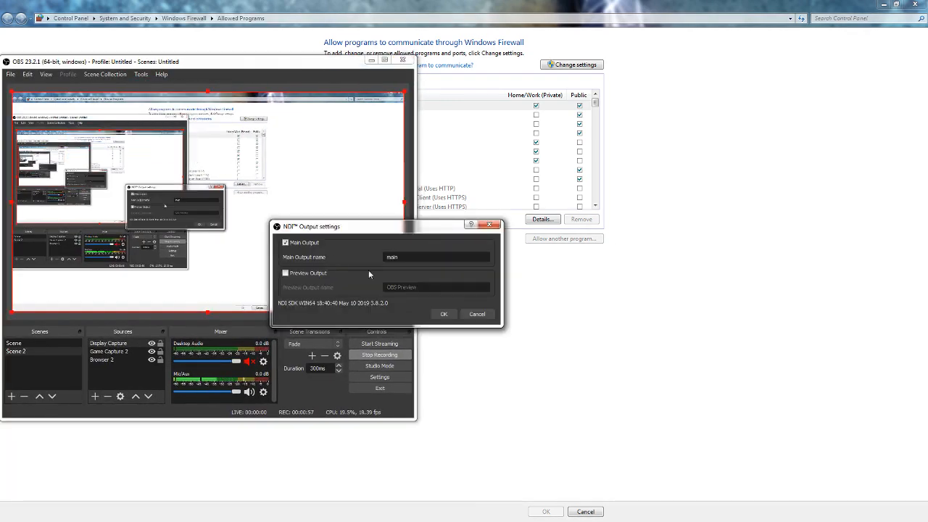
left_click(476, 313)
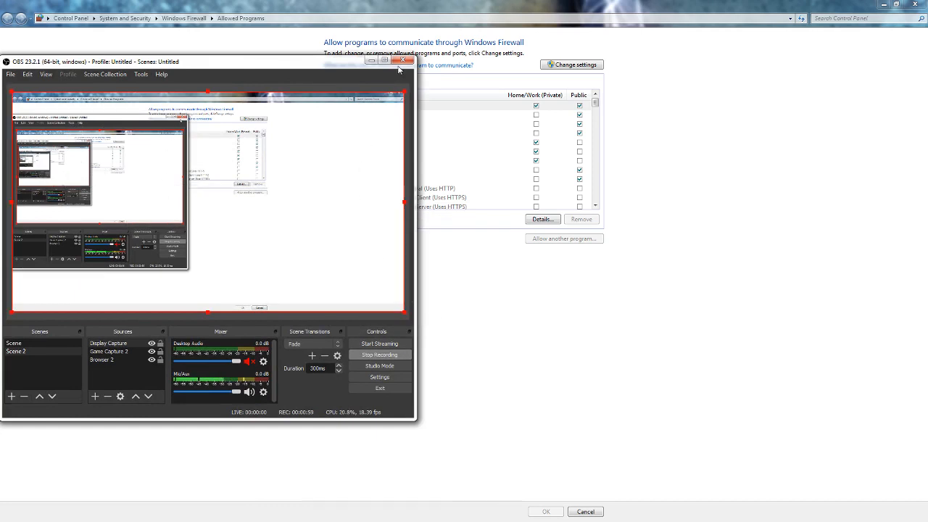
mouse_move(404, 61)
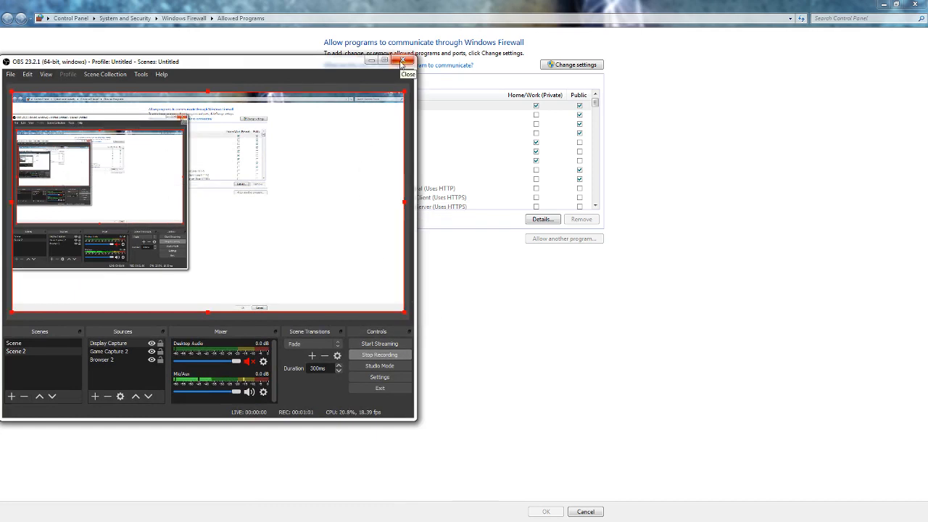
- Close OBS Studio and scroll the allowed-programs list to the N and O entries
left_click(409, 61)
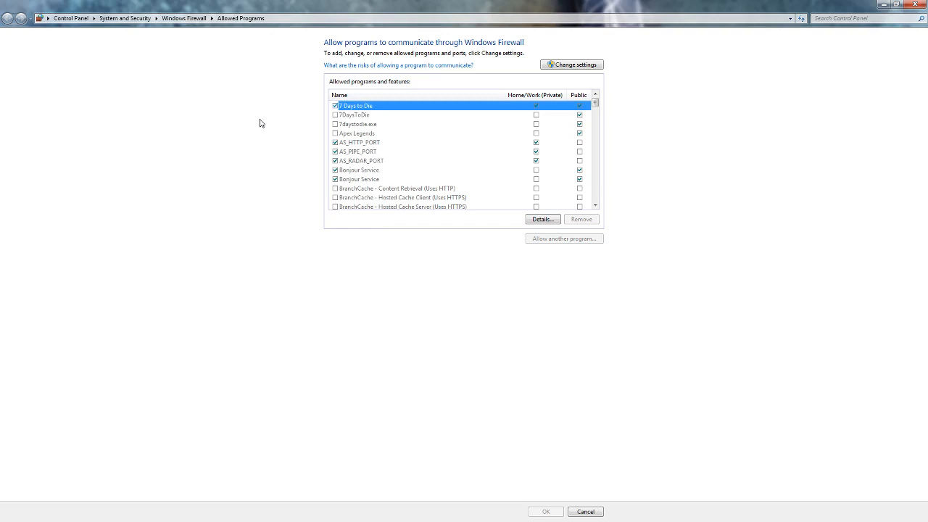
mouse_move(122, 29)
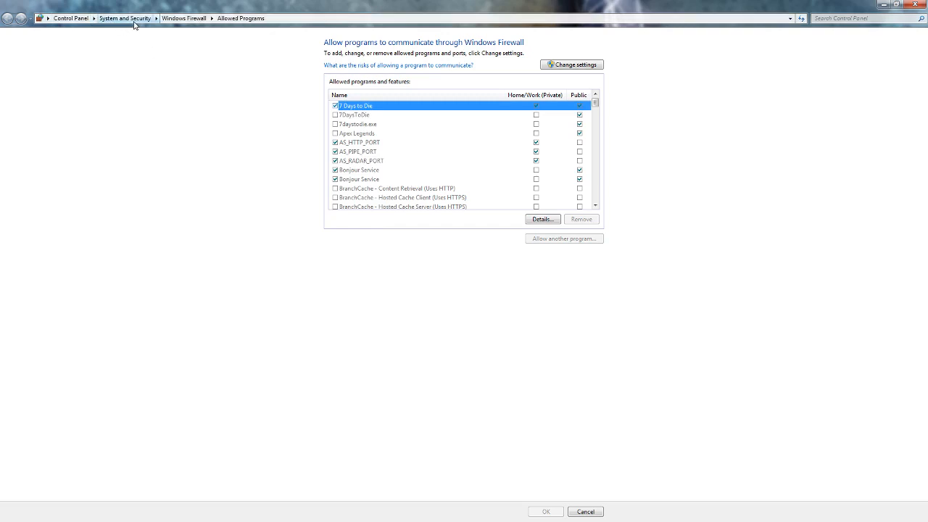
mouse_move(227, 35)
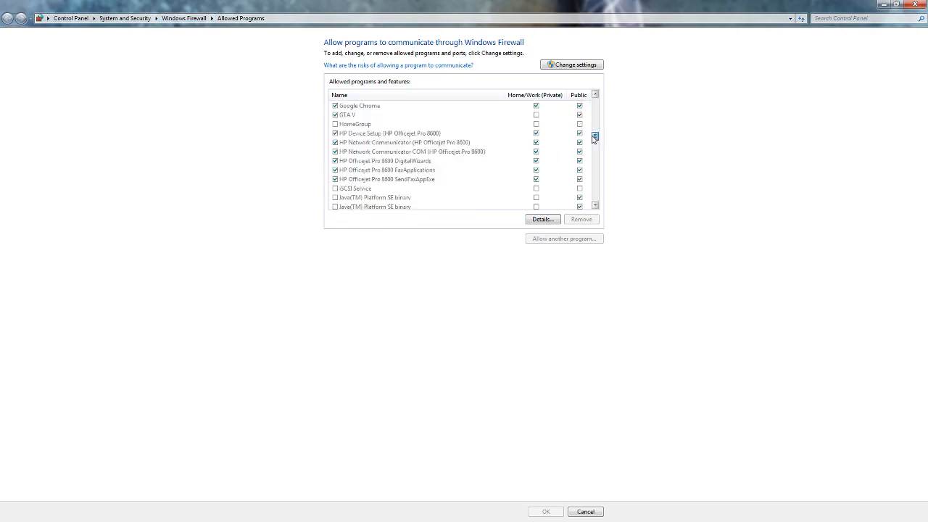
scroll("down", 3)
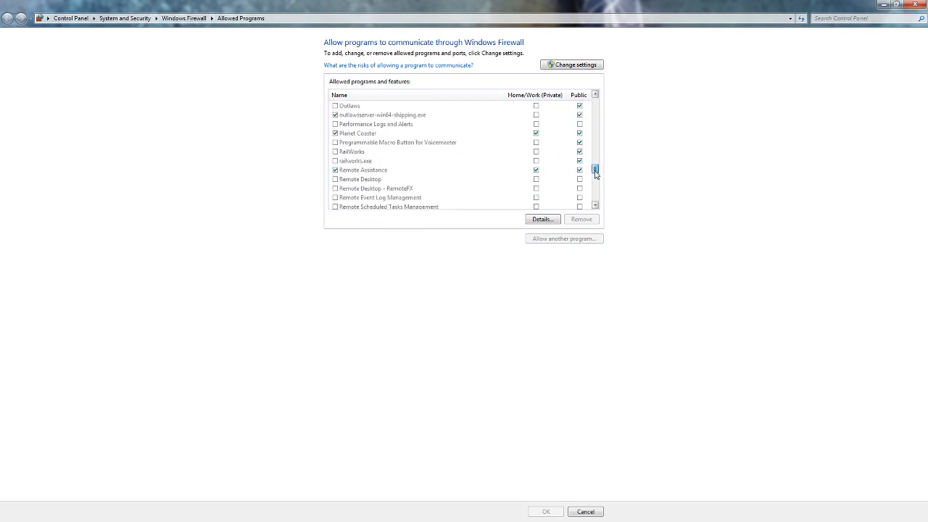
scroll("down", 3)
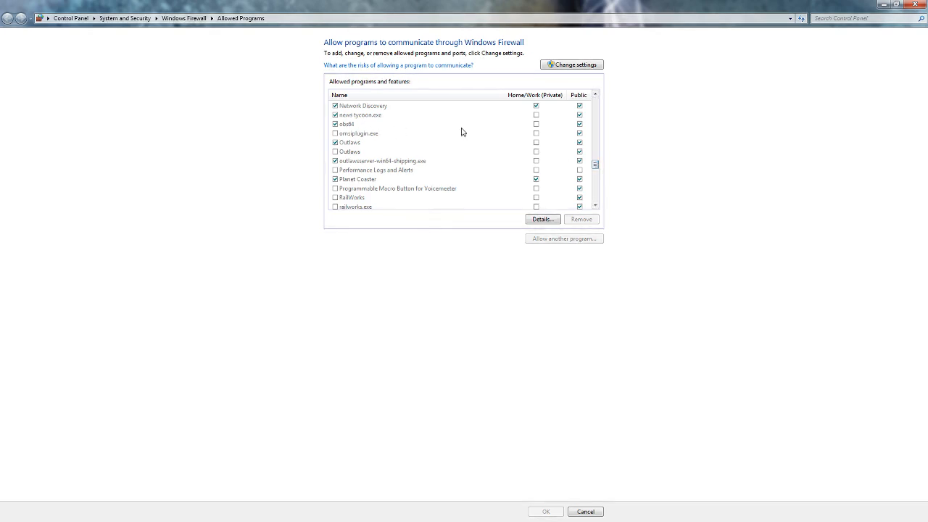
scroll("up", 3)
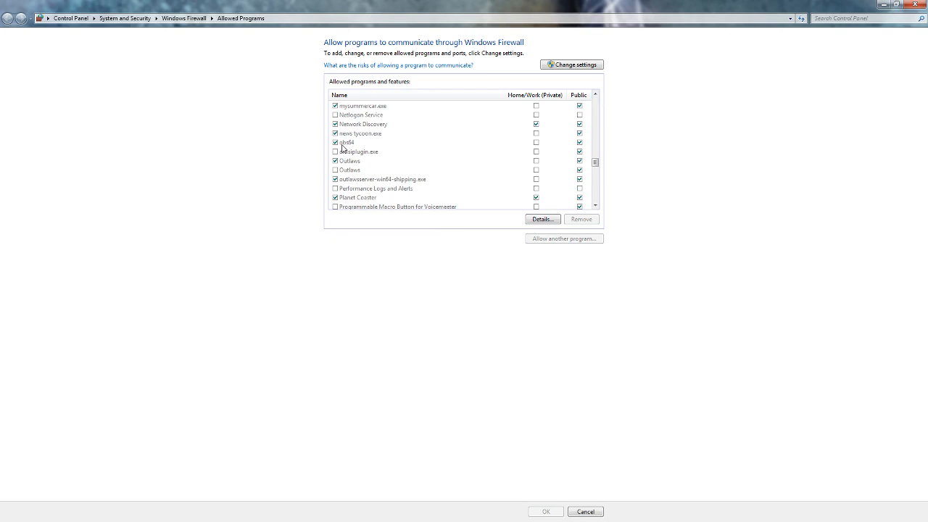
mouse_move(531, 150)
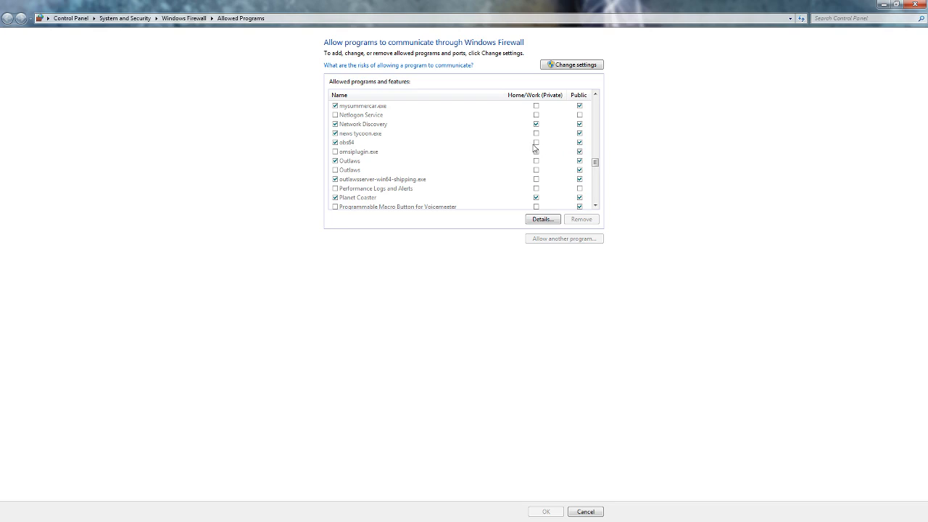
- Select the OBS Studio entry in the firewall's allowed-programs list
left_click(348, 142)
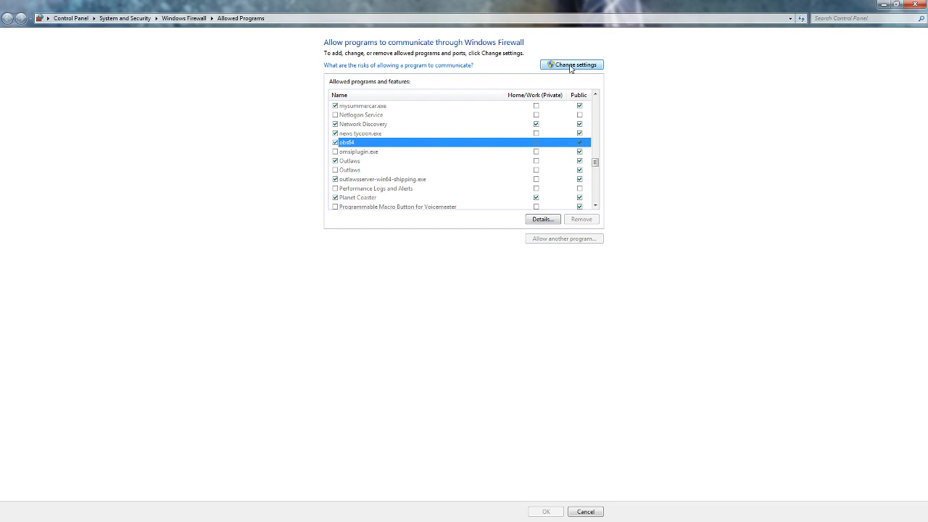
mouse_move(566, 146)
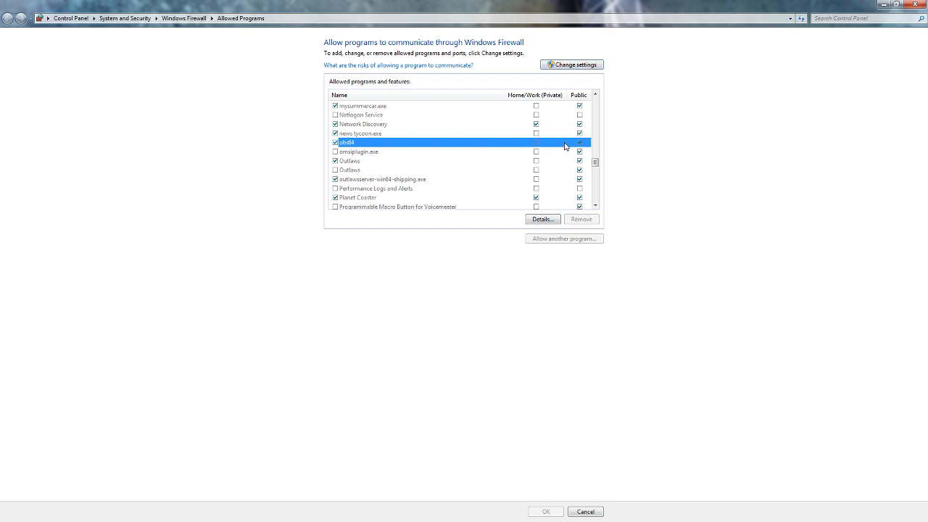
mouse_move(548, 148)
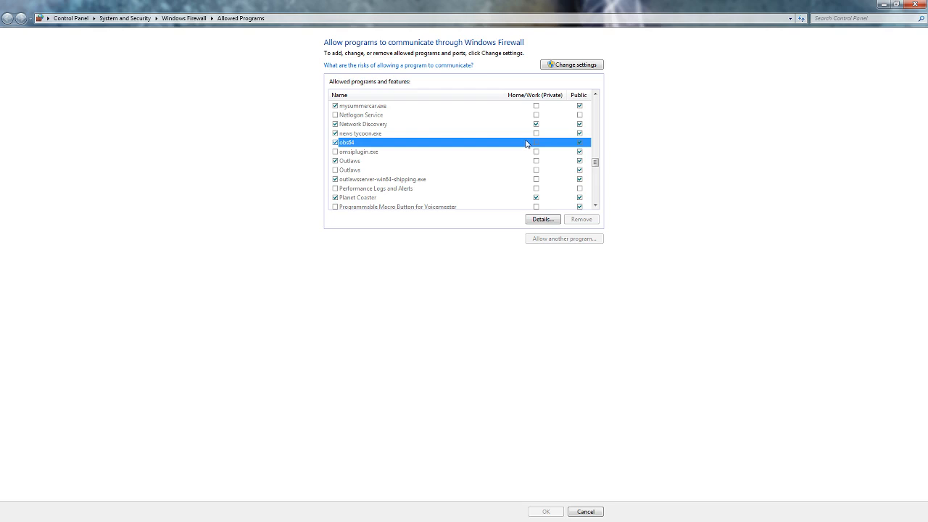
mouse_move(214, 59)
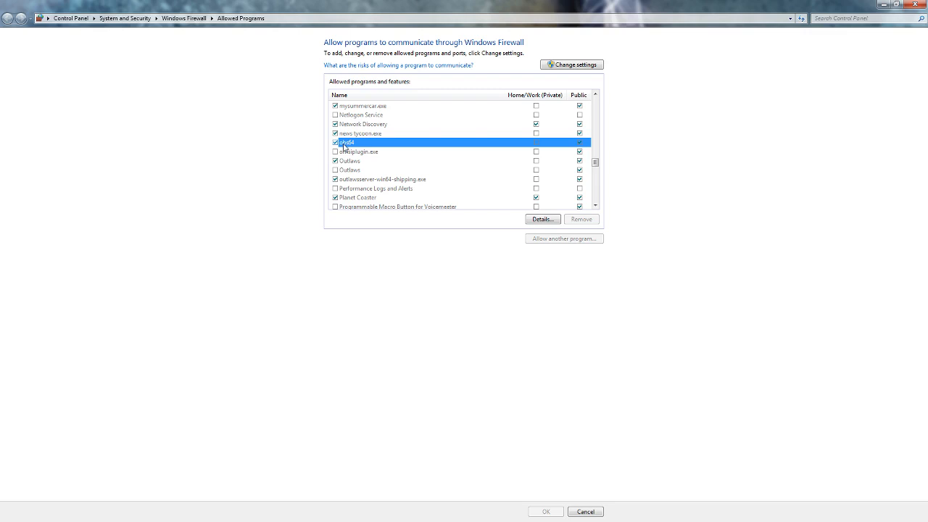
mouse_move(544, 150)
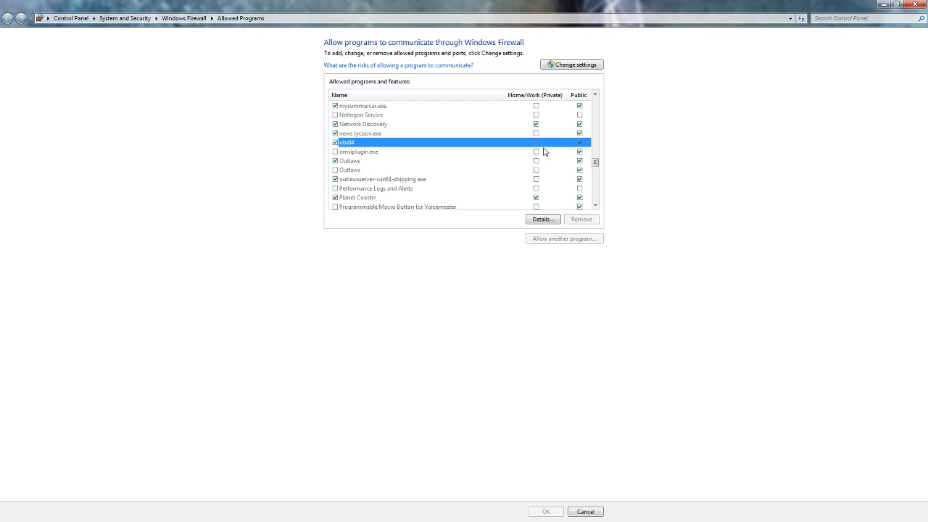
mouse_move(564, 158)
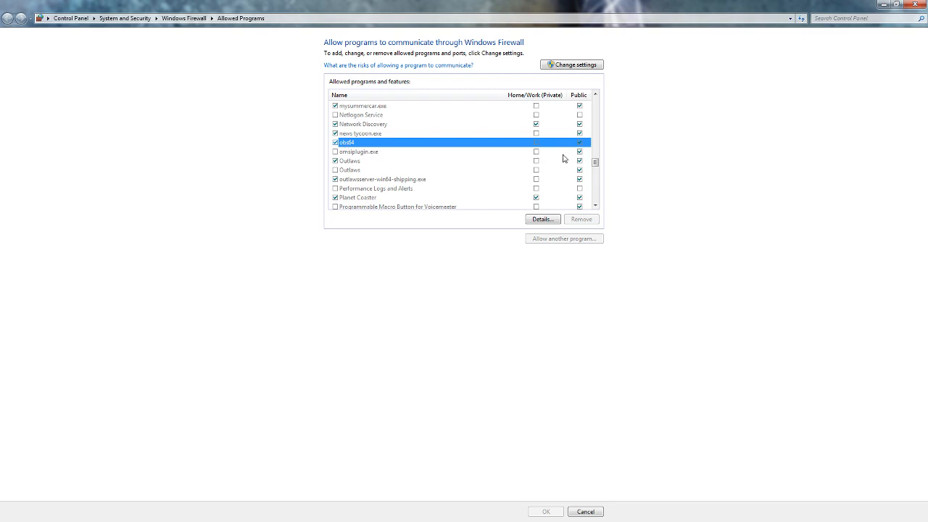
mouse_move(660, 112)
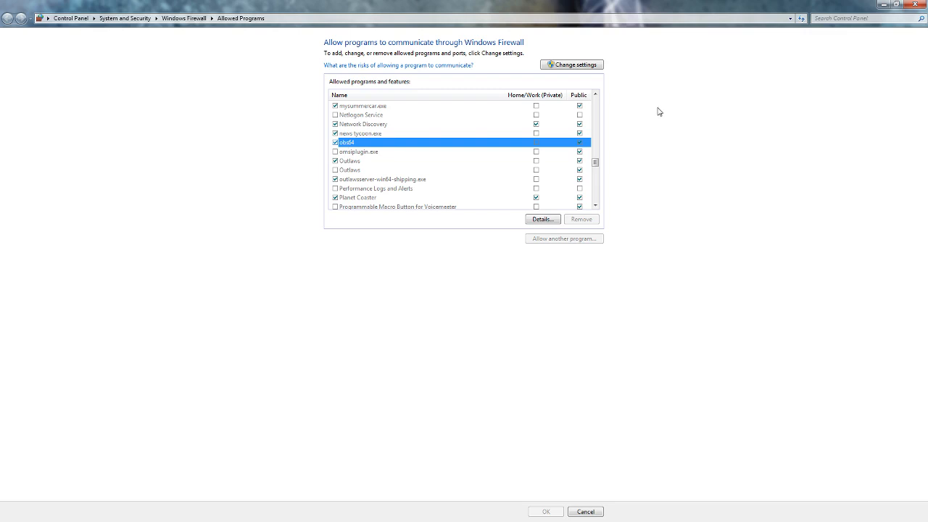